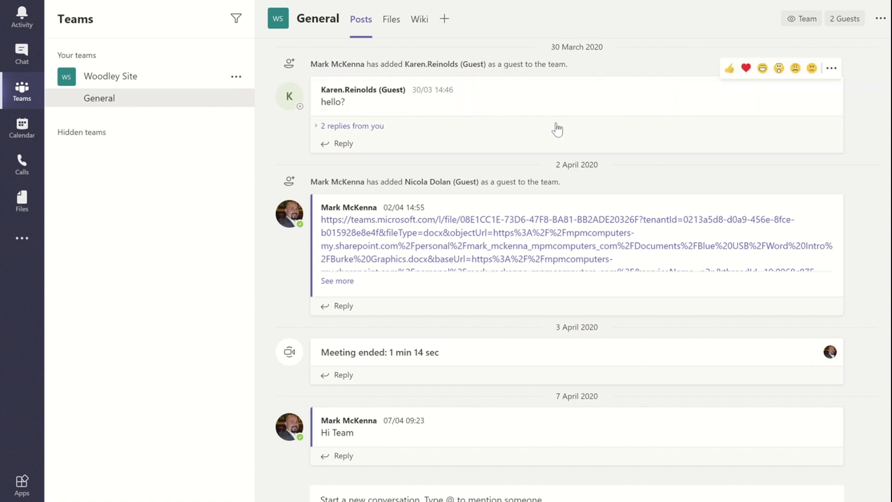
{"action": "mouse_move", "coordinate": [372, 27]}
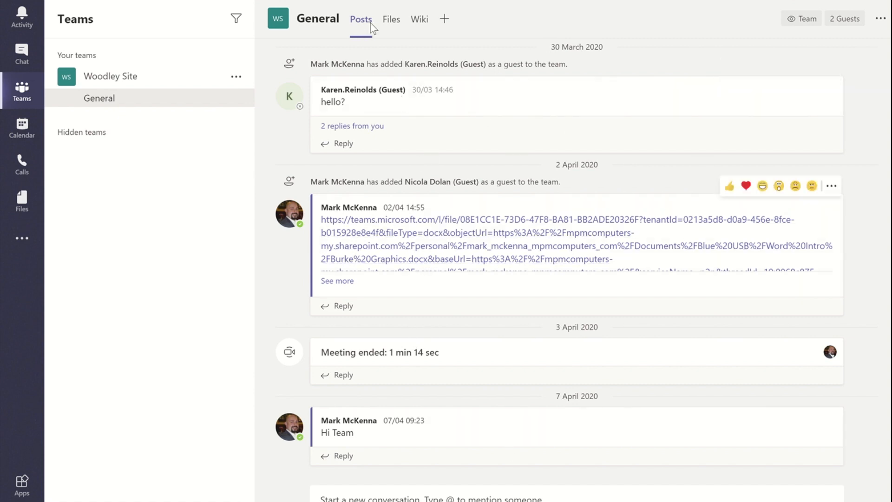
{"action": "mouse_move", "coordinate": [391, 18]}
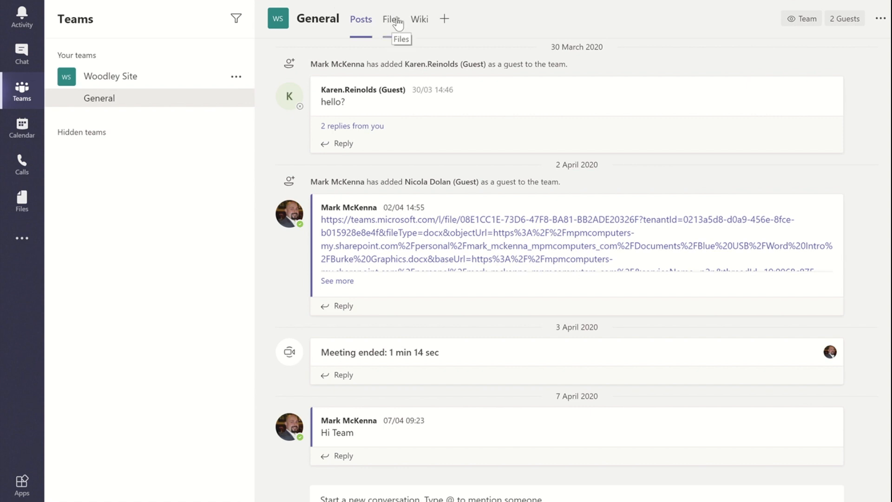
Show the General channel's files and list the actions for Tables.xlsx
{"action": "left_click", "coordinate": [390, 19]}
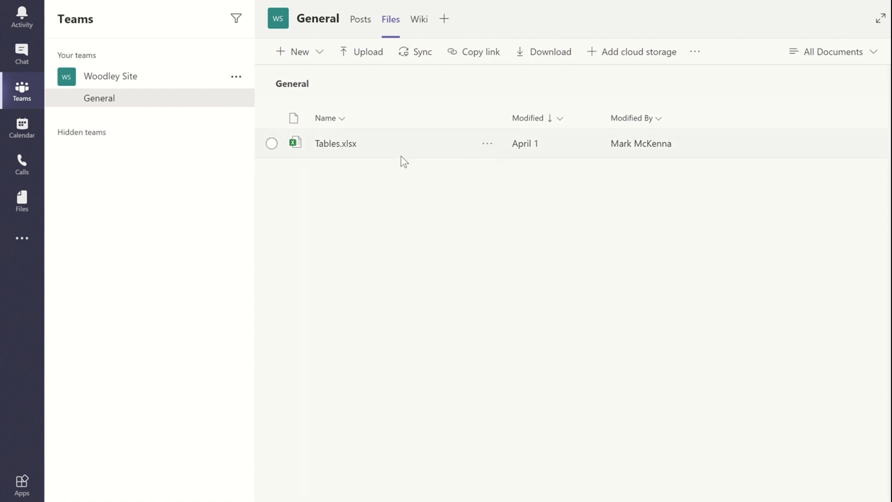
{"action": "mouse_move", "coordinate": [415, 181]}
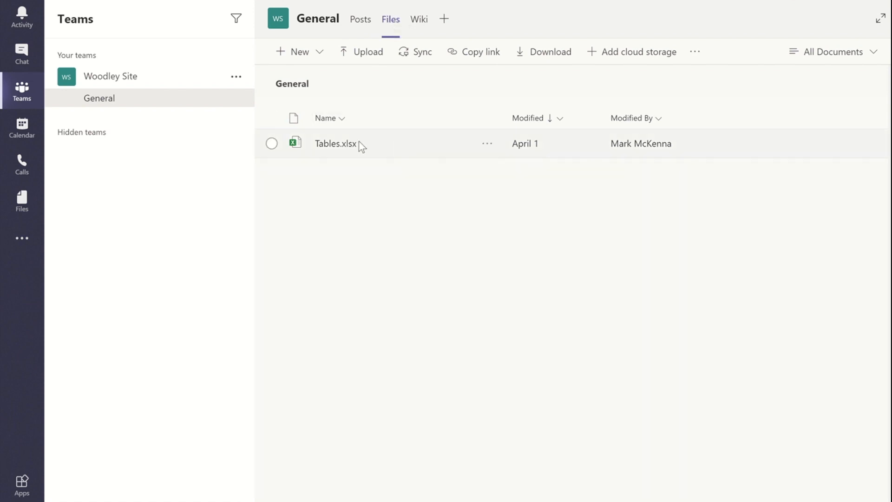
{"action": "mouse_move", "coordinate": [470, 163]}
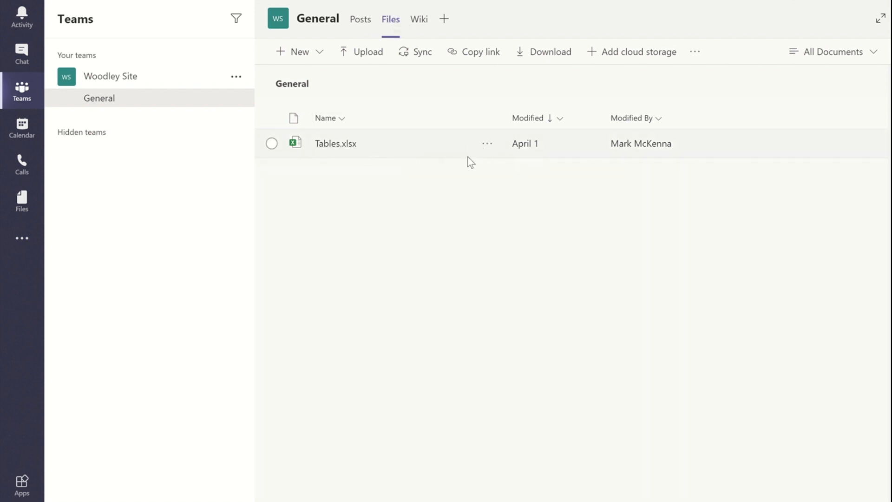
{"action": "mouse_move", "coordinate": [487, 143]}
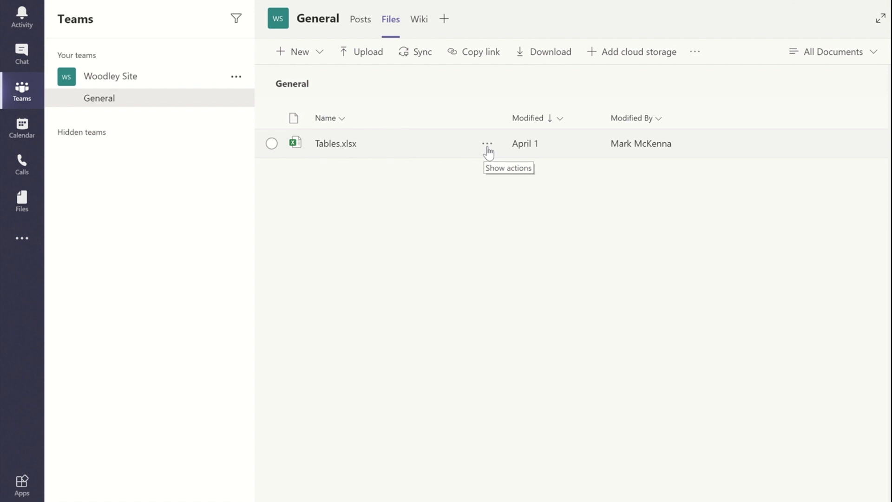
{"action": "left_click", "coordinate": [486, 143]}
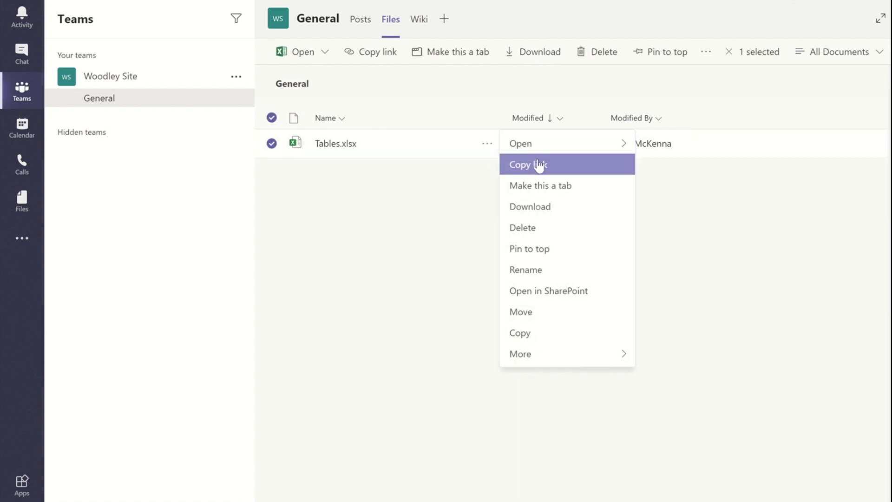
{"action": "mouse_move", "coordinate": [549, 291]}
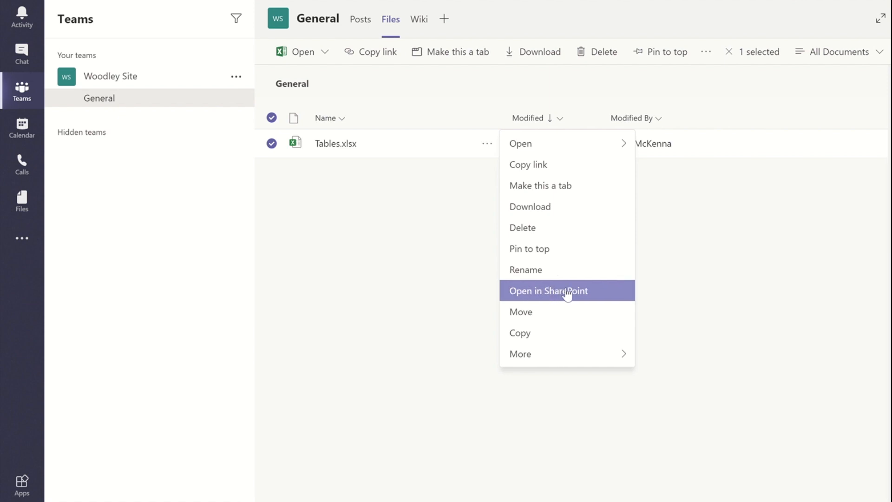
{"action": "mouse_move", "coordinate": [557, 295]}
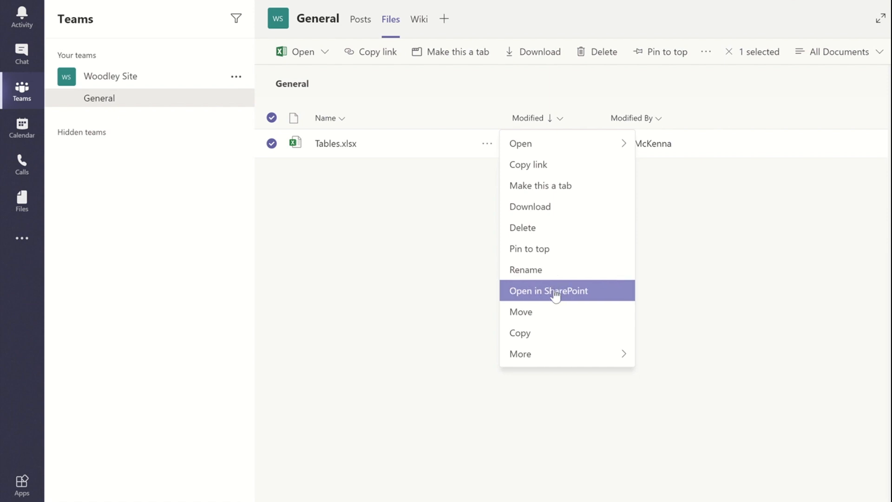
Switch Tables.xlsx over to its SharePoint document library view
{"action": "left_click", "coordinate": [548, 290]}
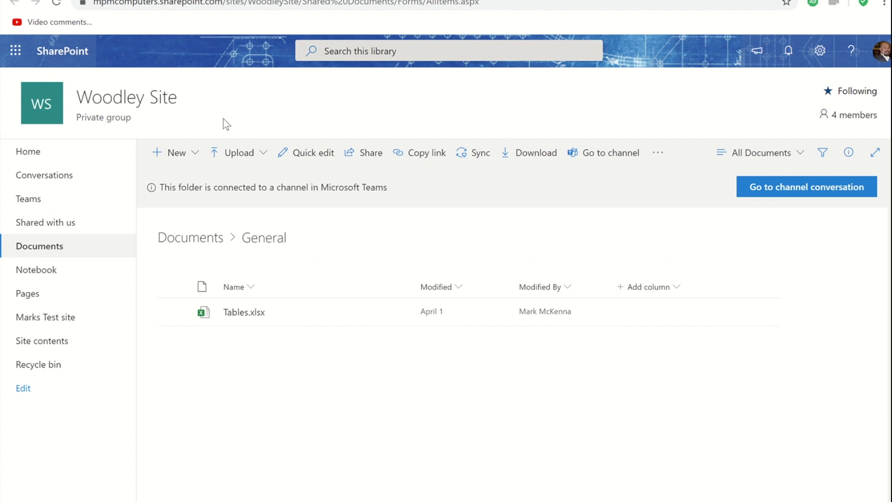
{"action": "mouse_move", "coordinate": [277, 245]}
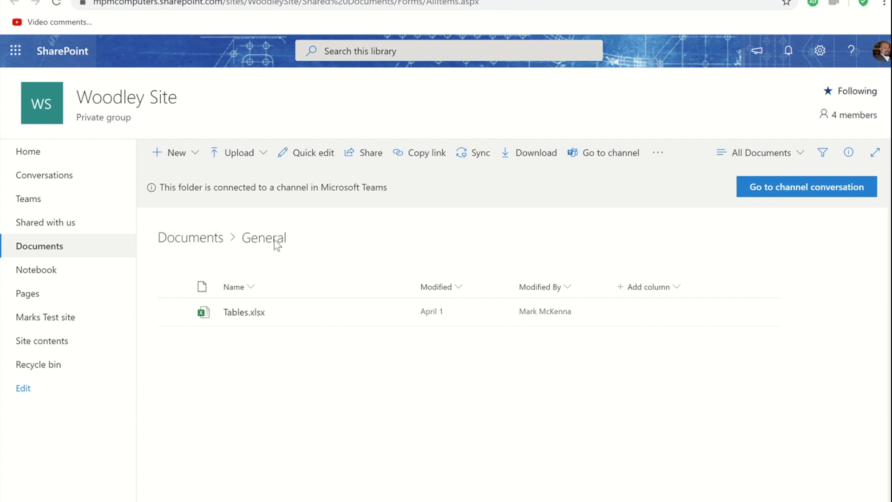
{"action": "mouse_move", "coordinate": [282, 255]}
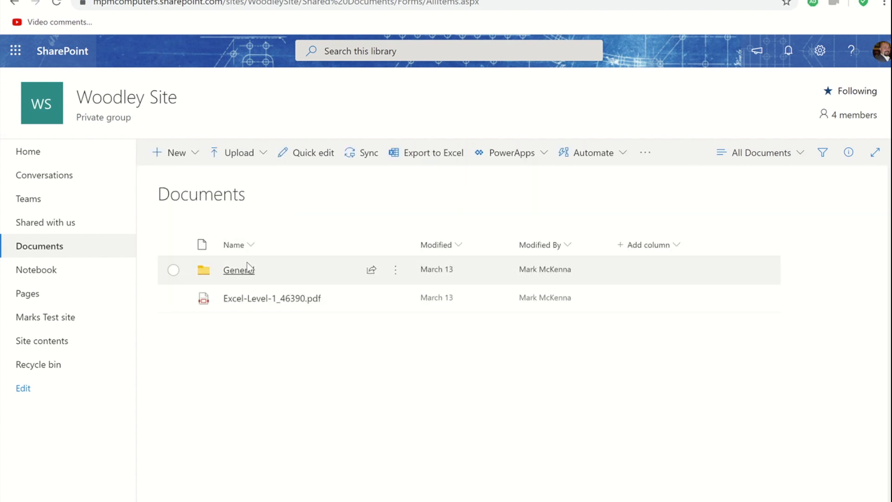
{"action": "mouse_move", "coordinate": [238, 269]}
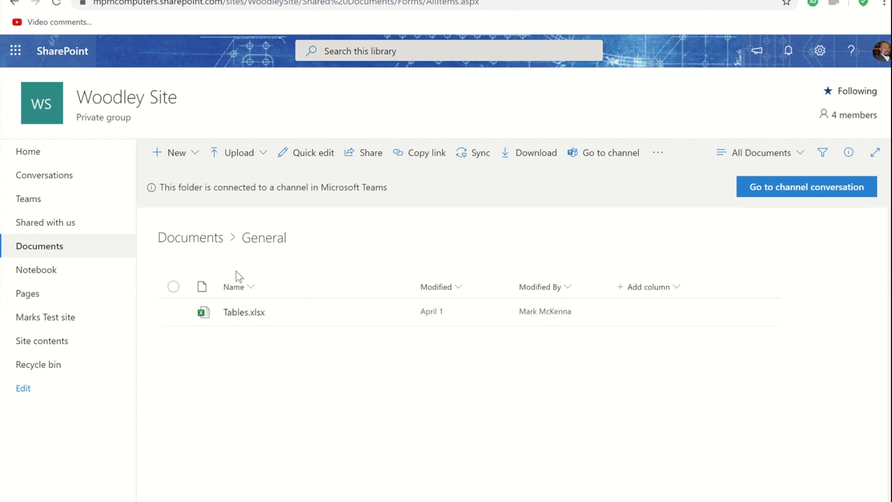
{"action": "mouse_move", "coordinate": [267, 319]}
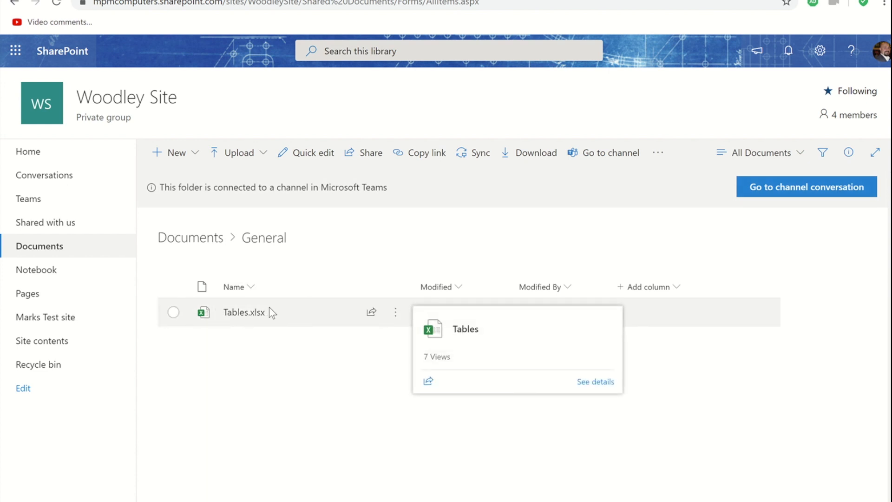
{"action": "mouse_move", "coordinate": [293, 318]}
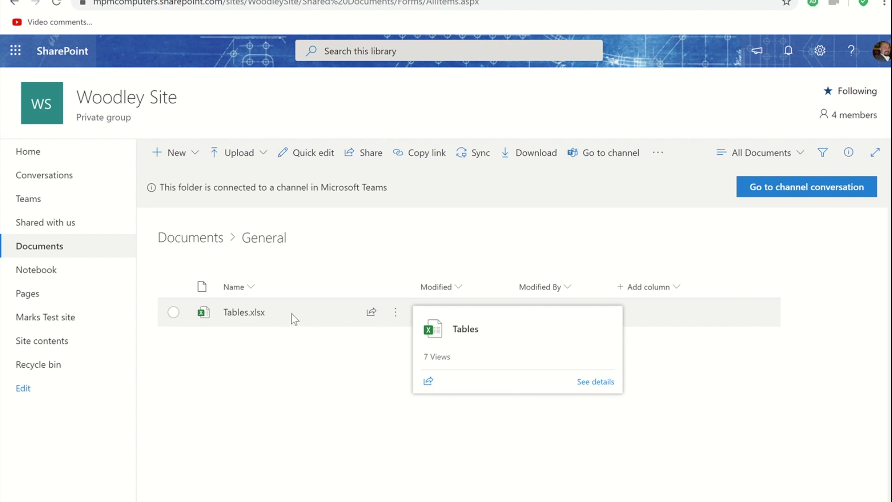
{"action": "mouse_move", "coordinate": [397, 312]}
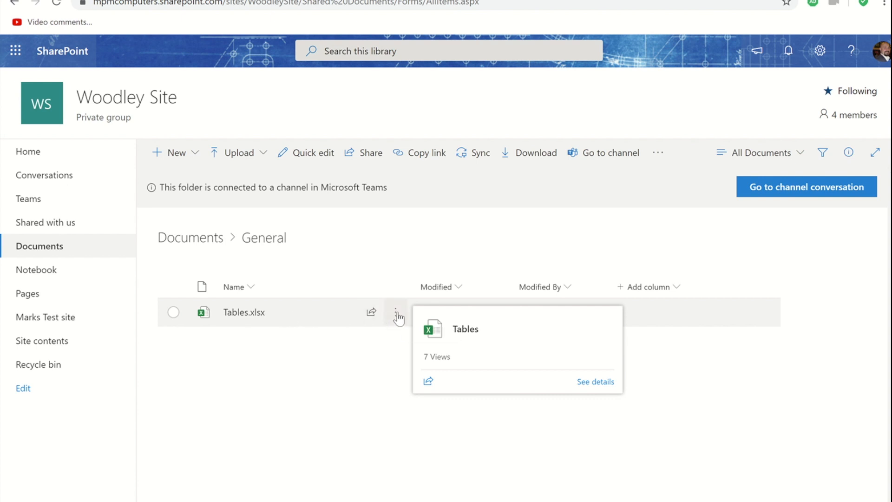
{"action": "mouse_move", "coordinate": [399, 313]}
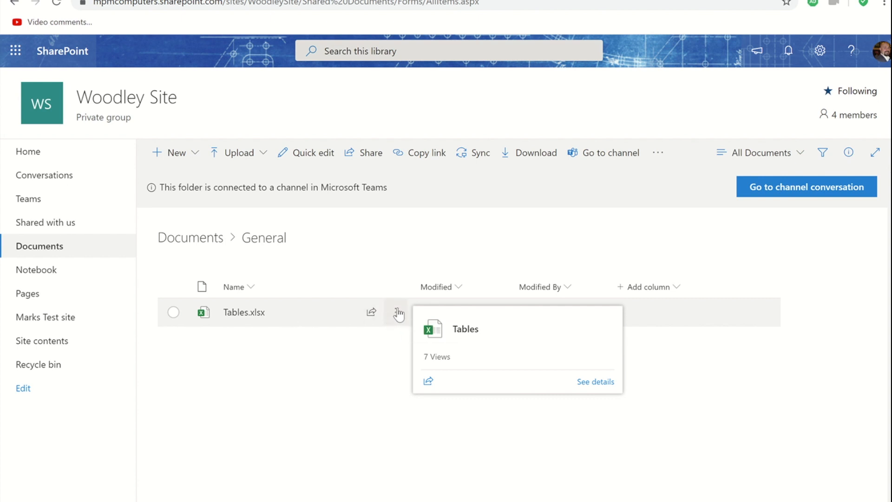
Start an 'Alert me' change alert for Tables.xlsx from its actions menu
{"action": "left_click", "coordinate": [396, 313]}
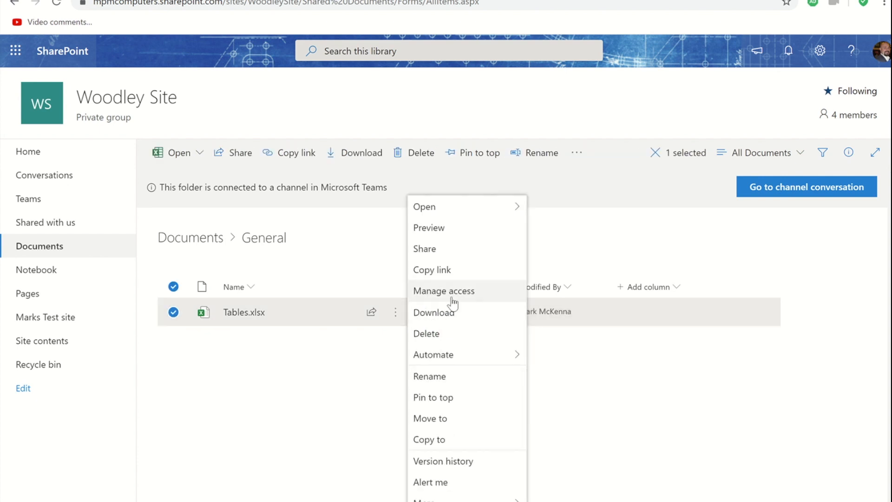
{"action": "mouse_move", "coordinate": [424, 206]}
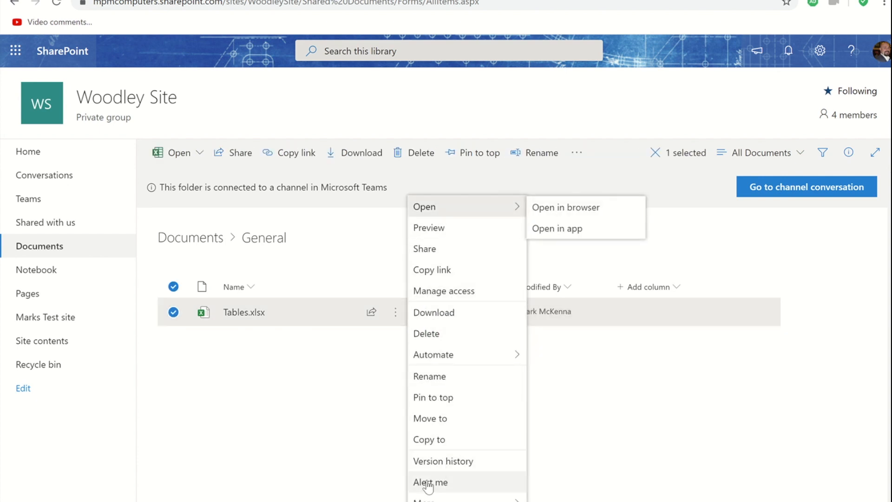
{"action": "mouse_move", "coordinate": [431, 482]}
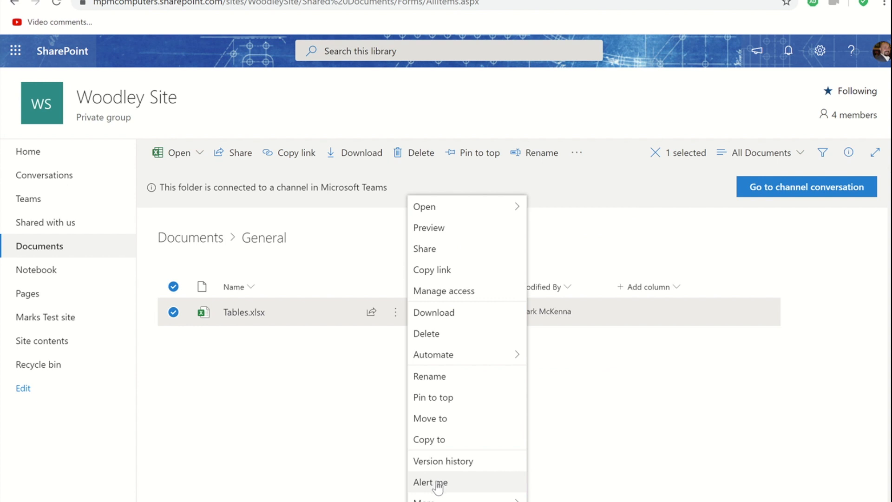
{"action": "left_click", "coordinate": [430, 483]}
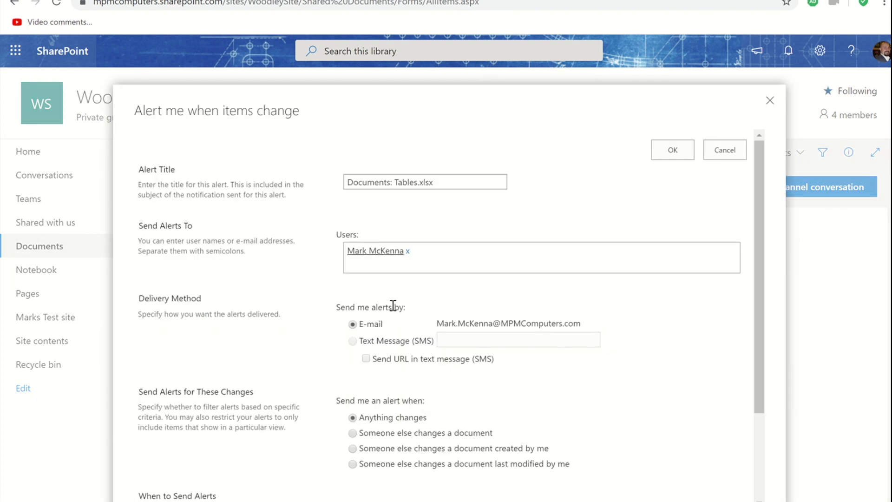
{"action": "mouse_move", "coordinate": [508, 216]}
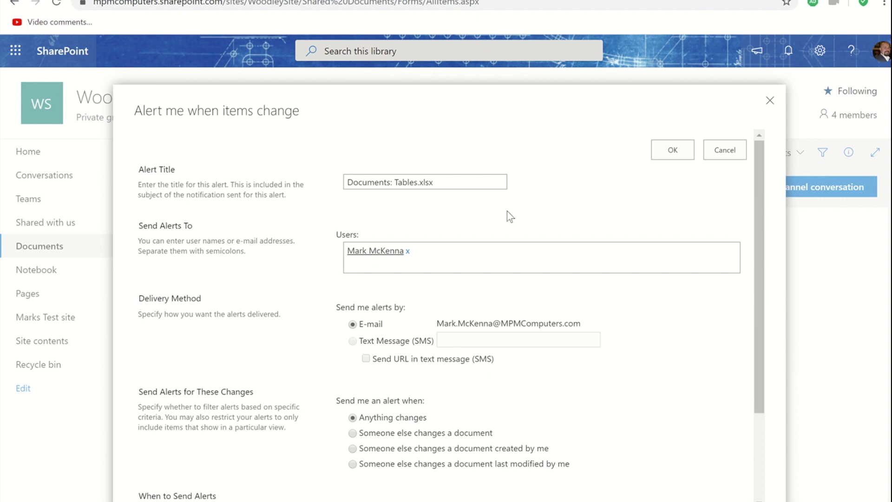
{"action": "left_click", "coordinate": [424, 181]}
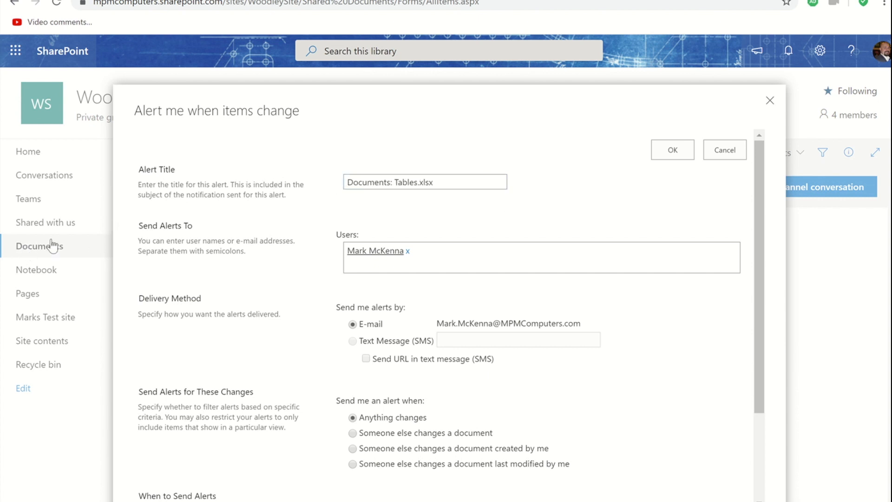
{"action": "left_click", "coordinate": [424, 182]}
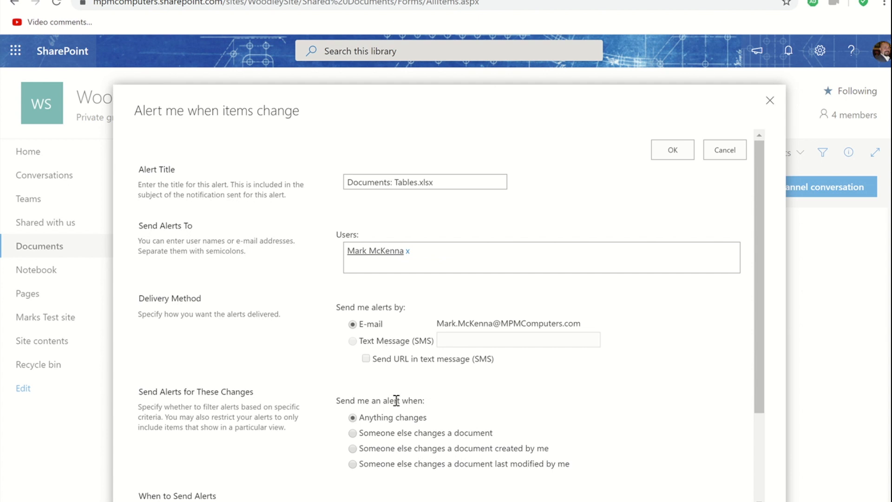
{"action": "mouse_move", "coordinate": [698, 368]}
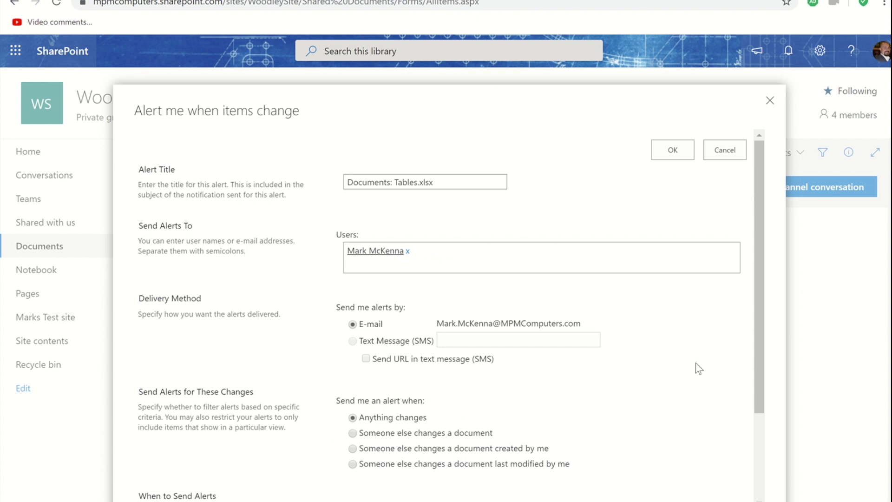
Set the alert to trigger only when someone else changes a document
{"action": "scroll", "scroll_direction": "down", "scroll_amount": 3}
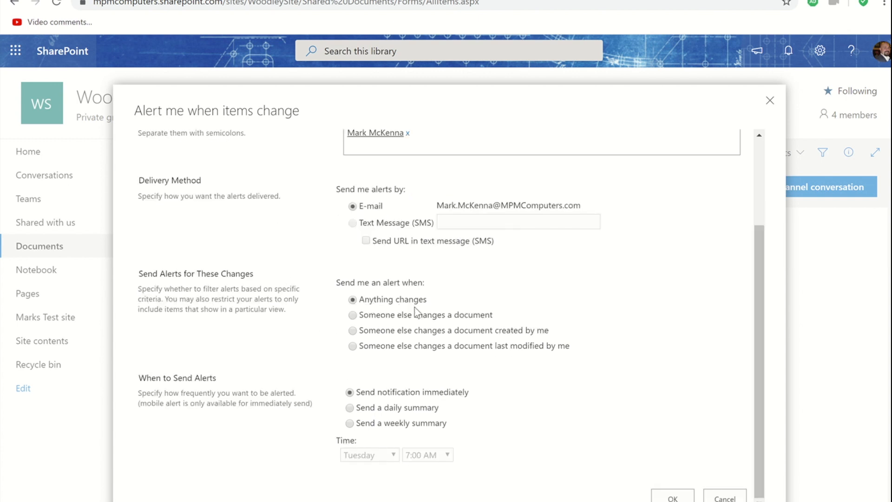
{"action": "mouse_move", "coordinate": [349, 324]}
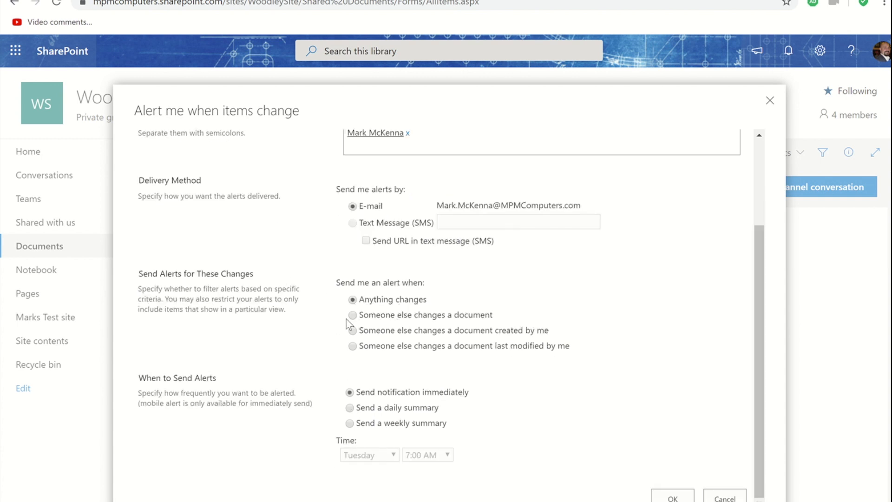
{"action": "left_click", "coordinate": [353, 315]}
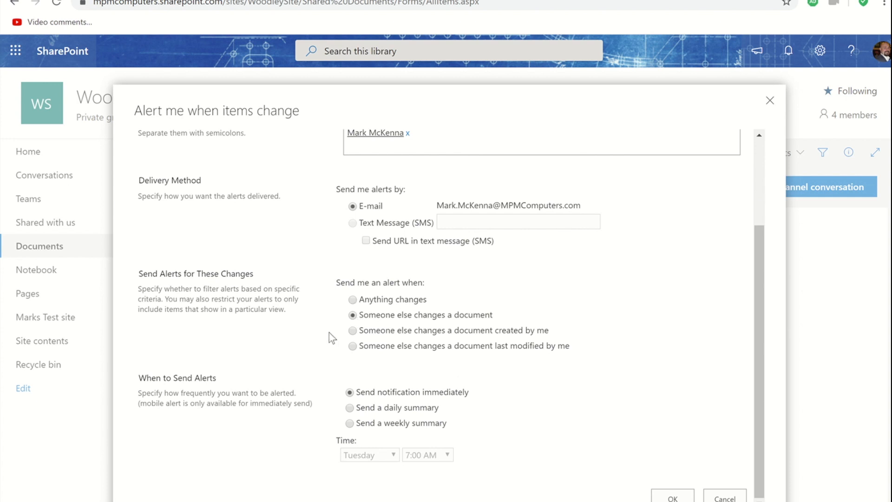
{"action": "mouse_move", "coordinate": [482, 326]}
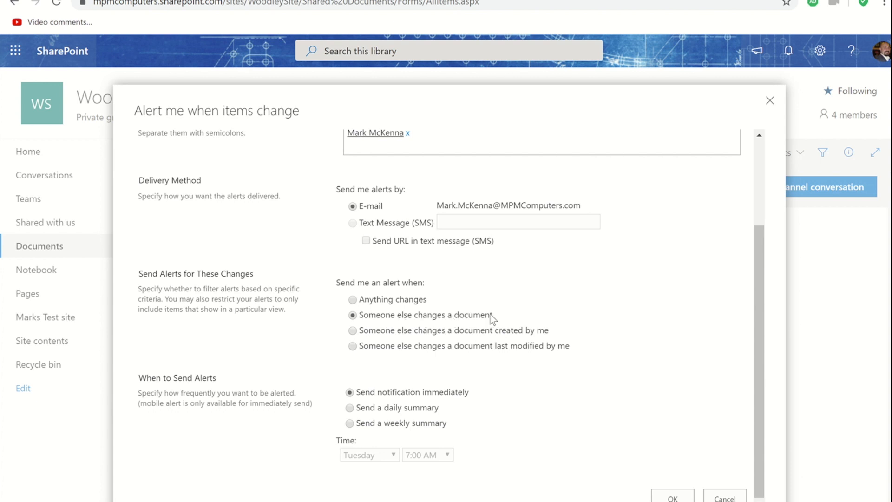
{"action": "mouse_move", "coordinate": [384, 340]}
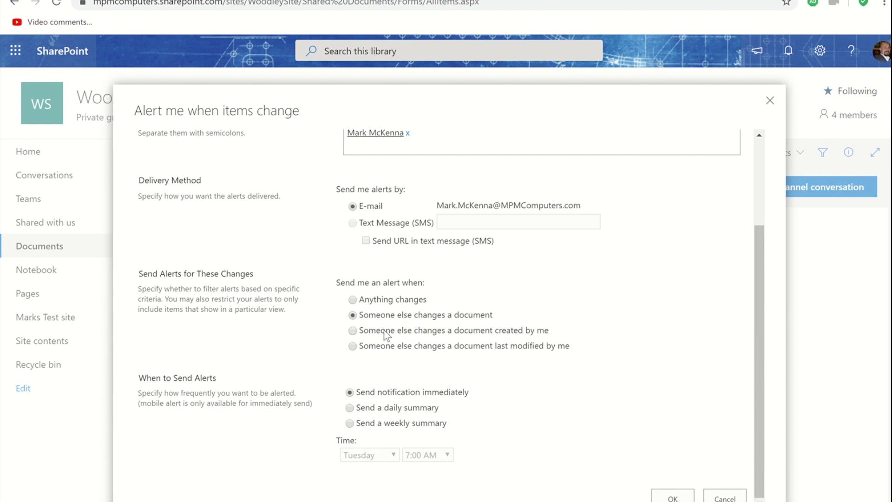
{"action": "mouse_move", "coordinate": [458, 341]}
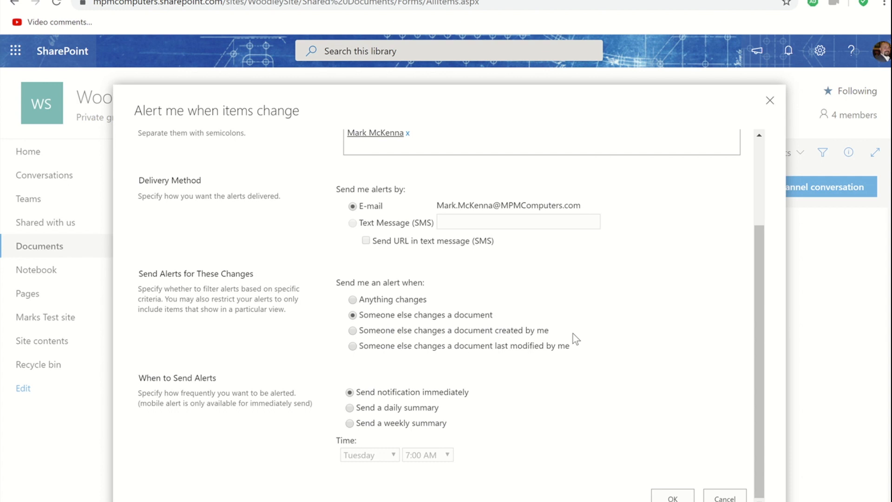
{"action": "mouse_move", "coordinate": [422, 336]}
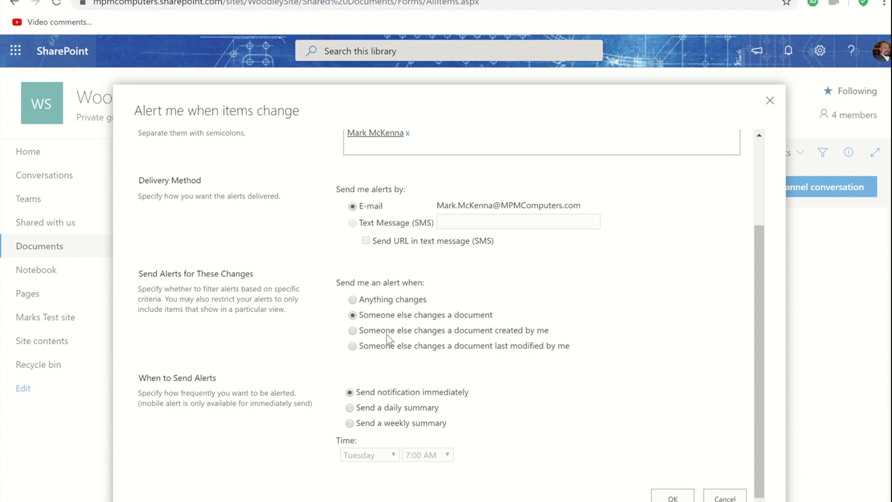
{"action": "mouse_move", "coordinate": [541, 337]}
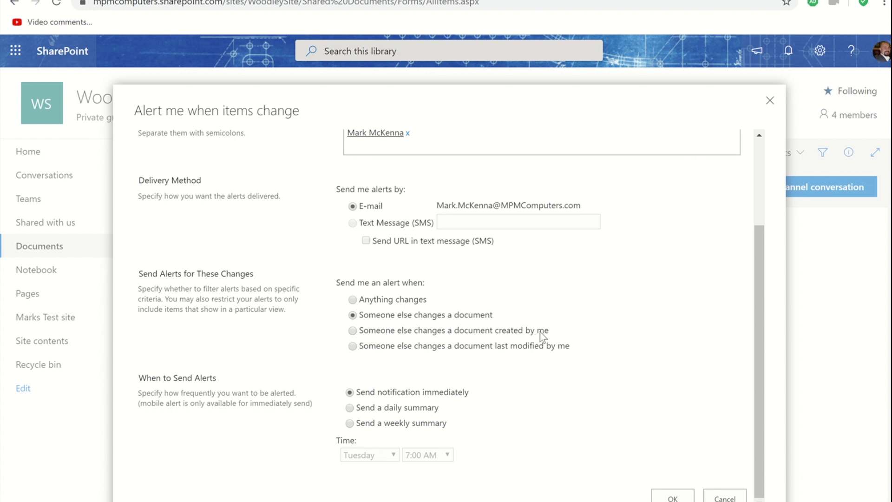
{"action": "mouse_move", "coordinate": [549, 340]}
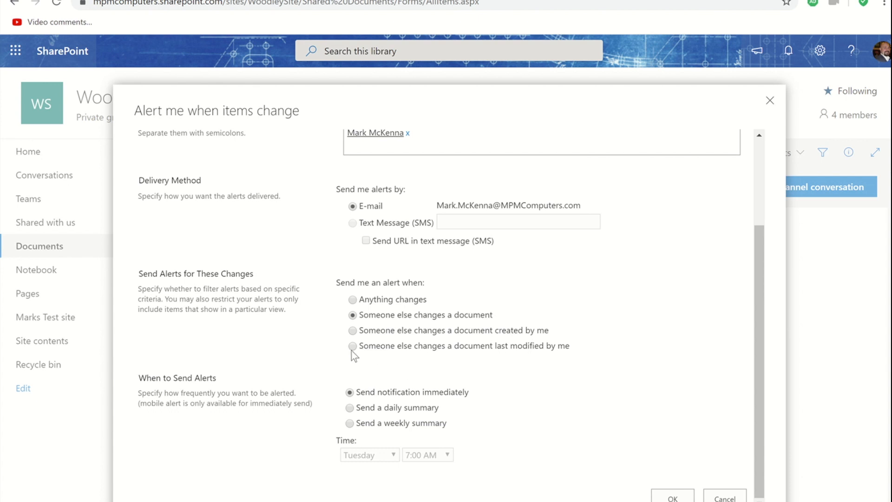
{"action": "mouse_move", "coordinate": [472, 359]}
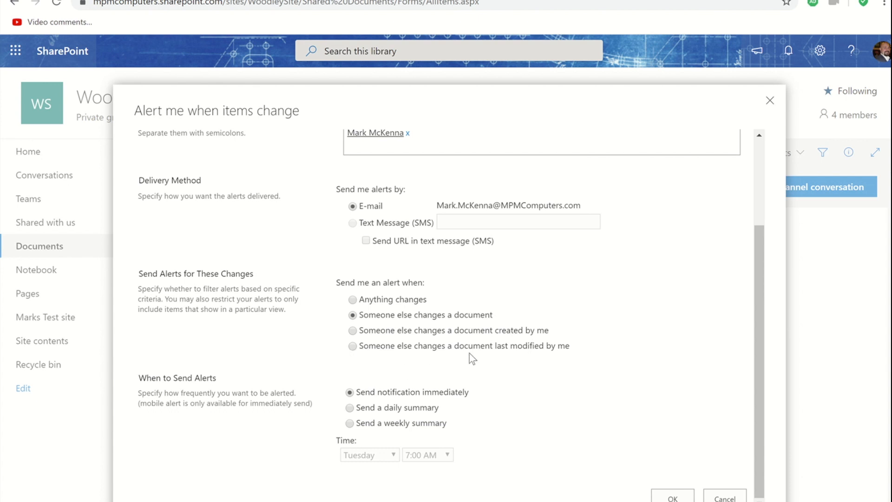
{"action": "mouse_move", "coordinate": [515, 362]}
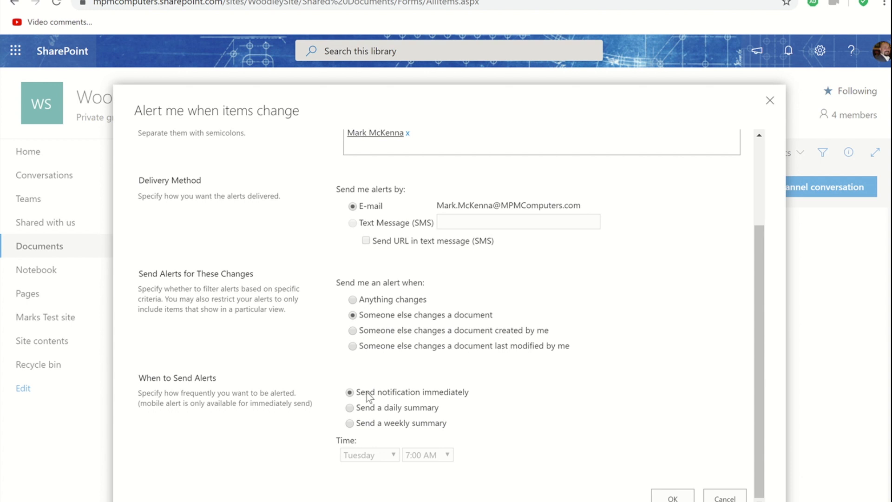
{"action": "mouse_move", "coordinate": [420, 402]}
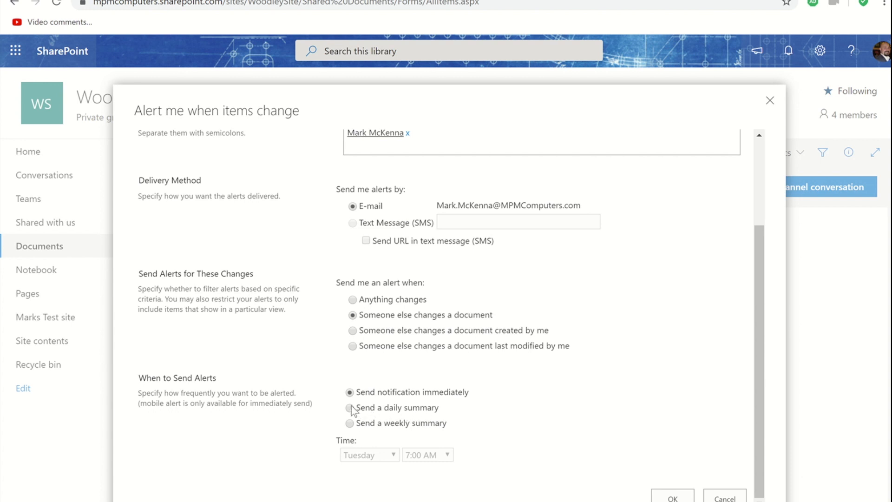
{"action": "left_click", "coordinate": [350, 408]}
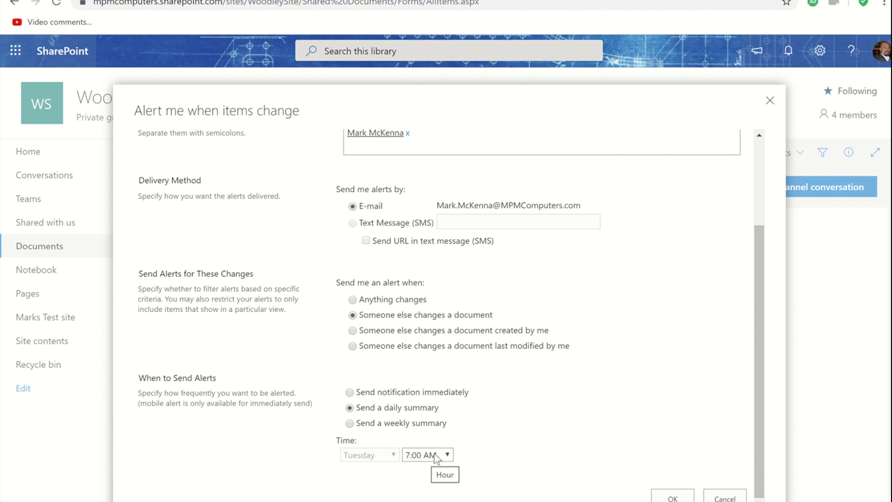
{"action": "left_click", "coordinate": [448, 454]}
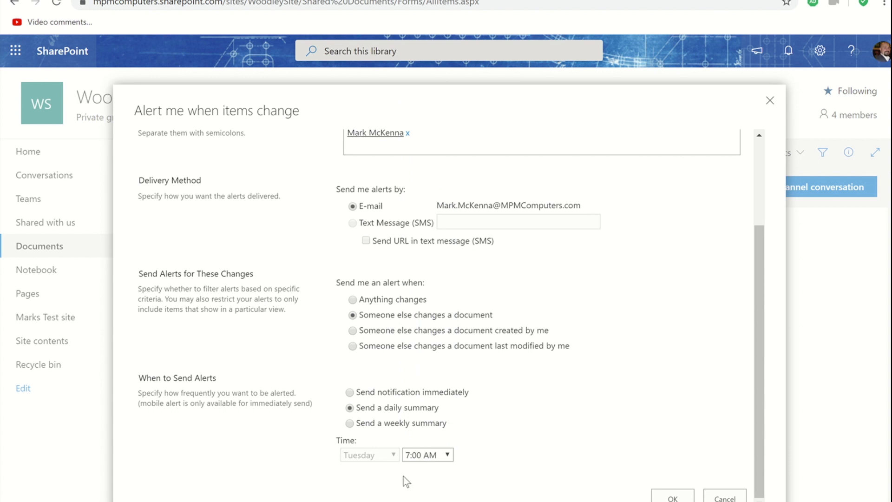
{"action": "left_click", "coordinate": [350, 423]}
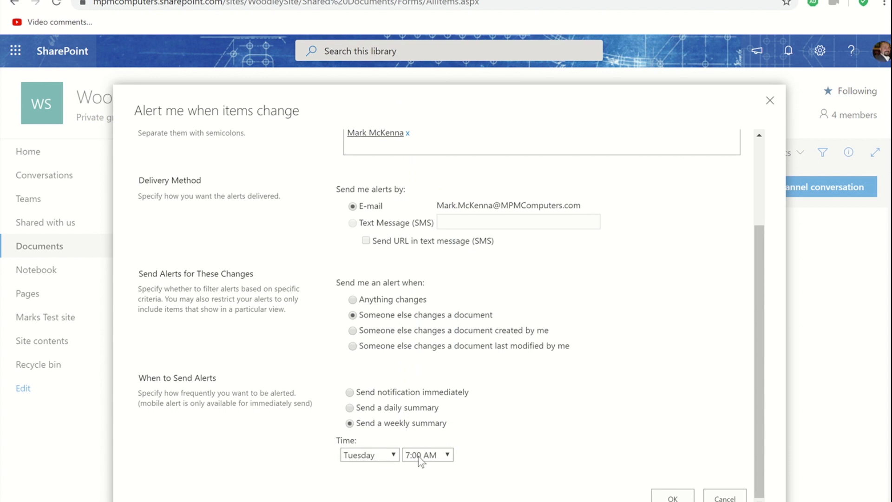
{"action": "left_click", "coordinate": [370, 455]}
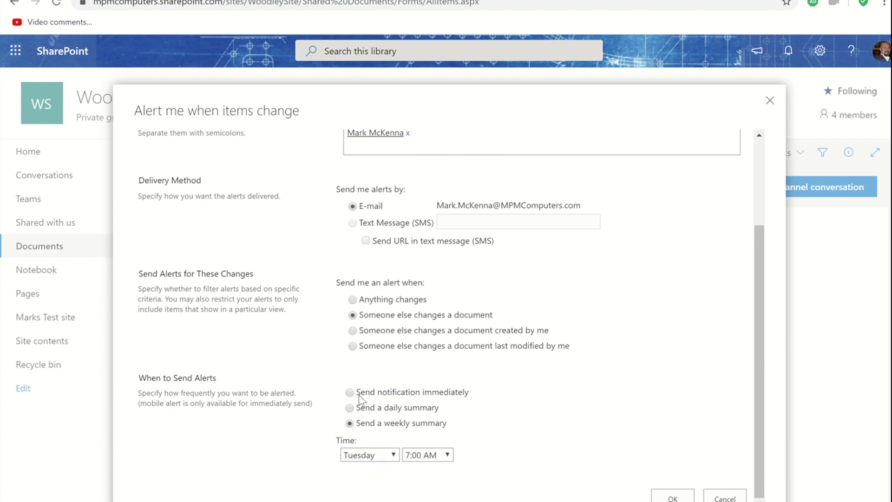
{"action": "left_click", "coordinate": [350, 392]}
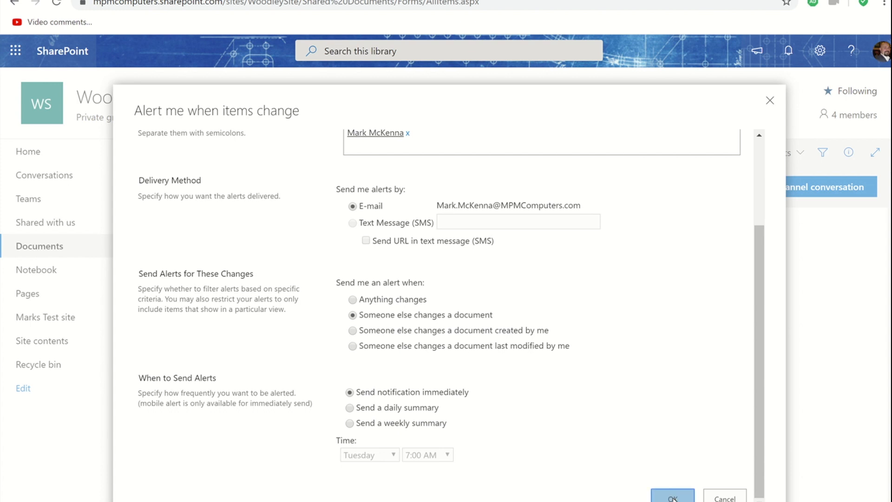
Save the Tables.xlsx alert and dismiss the alert-created notification
{"action": "left_click", "coordinate": [673, 497]}
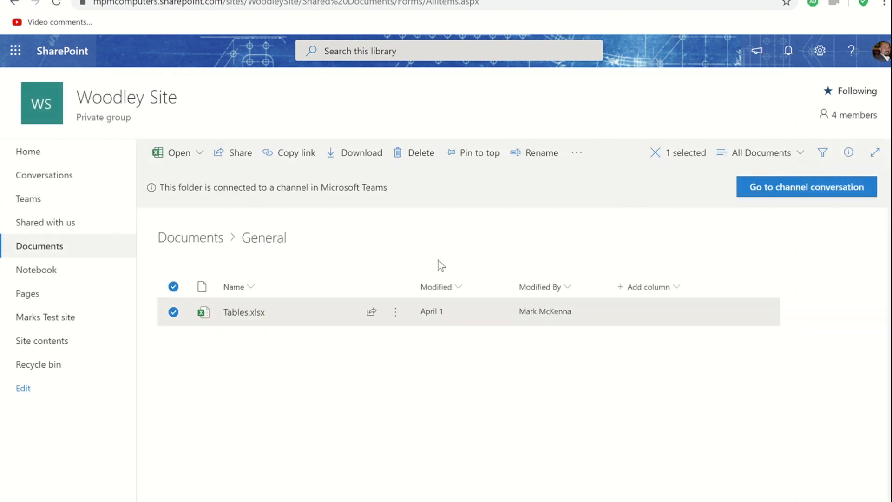
{"action": "mouse_move", "coordinate": [808, 108]}
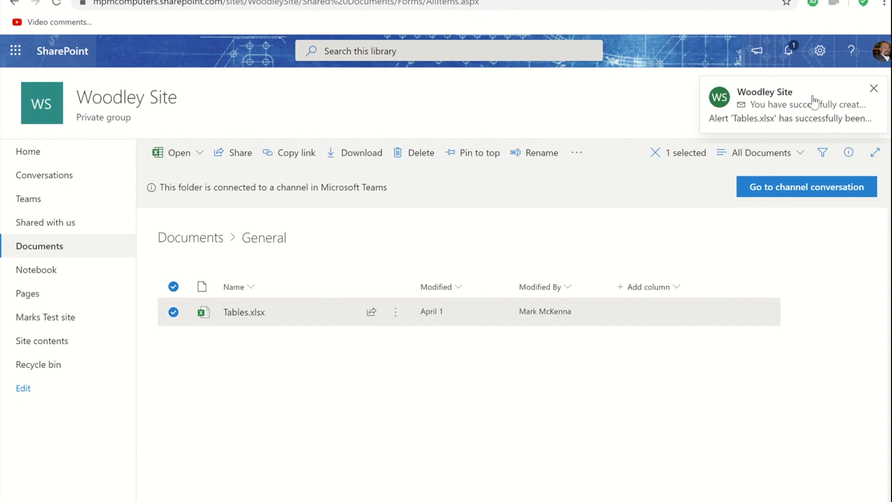
{"action": "mouse_move", "coordinate": [550, 206]}
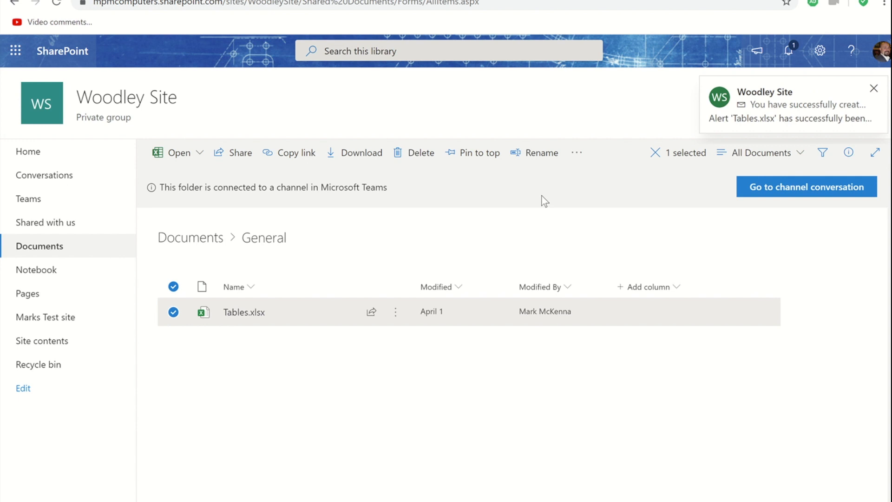
{"action": "left_click", "coordinate": [874, 88]}
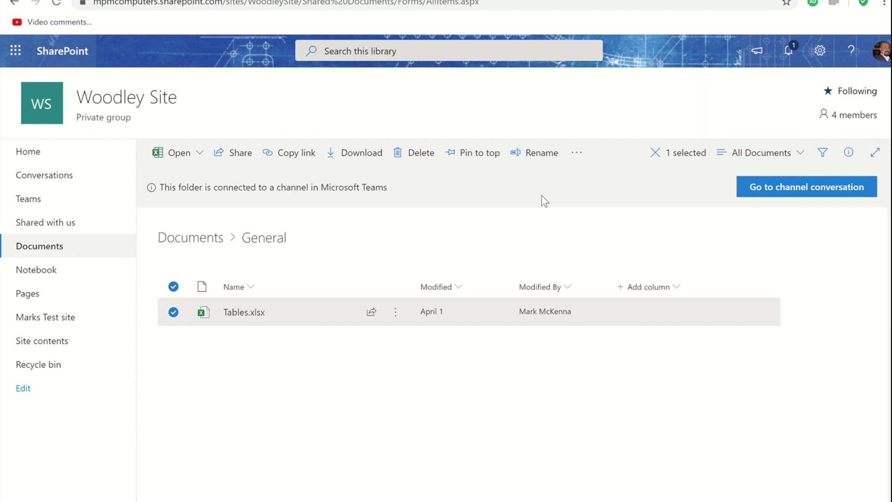
{"action": "mouse_move", "coordinate": [276, 337]}
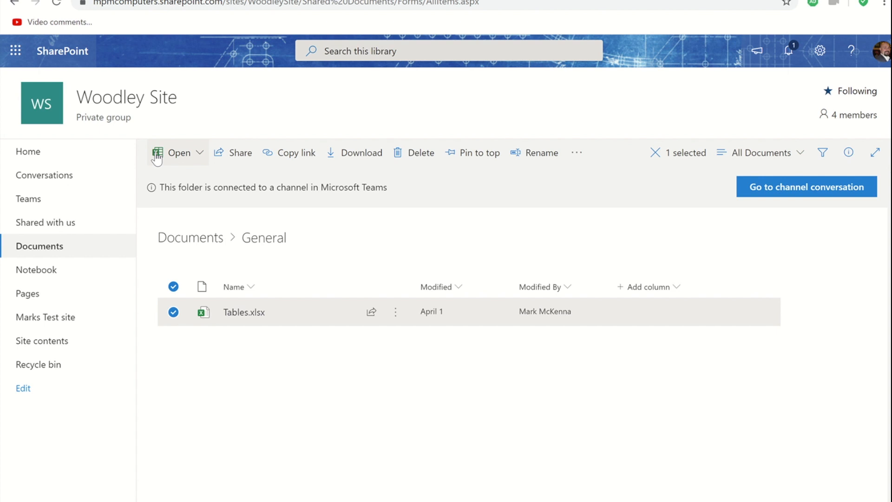
{"action": "mouse_move", "coordinate": [268, 182]}
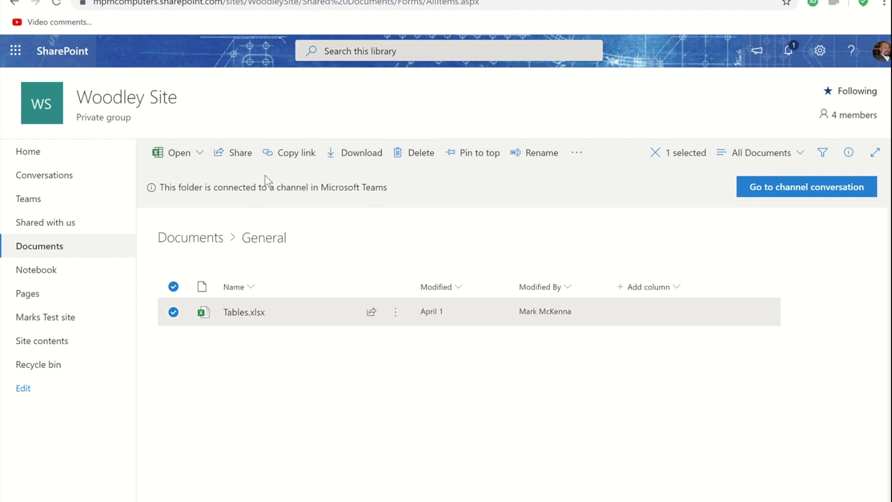
{"action": "mouse_move", "coordinate": [576, 159]}
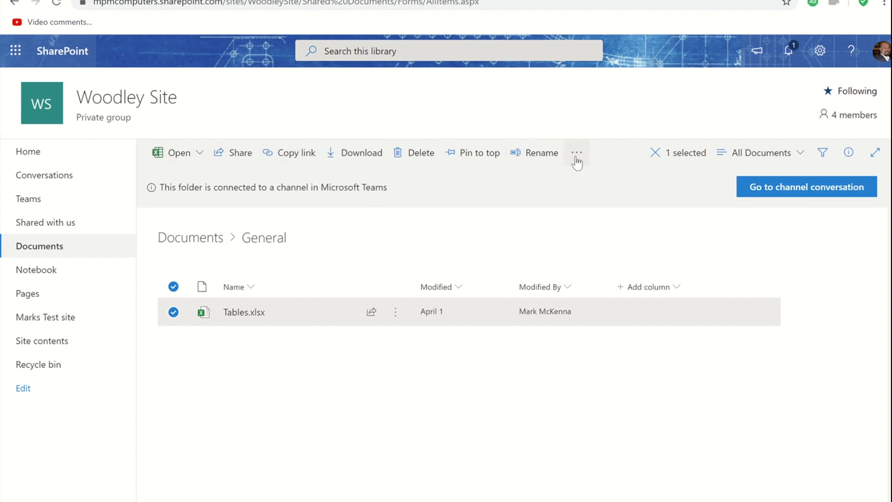
Go to My Alerts on this Site via Manage my alerts
{"action": "left_click", "coordinate": [576, 153]}
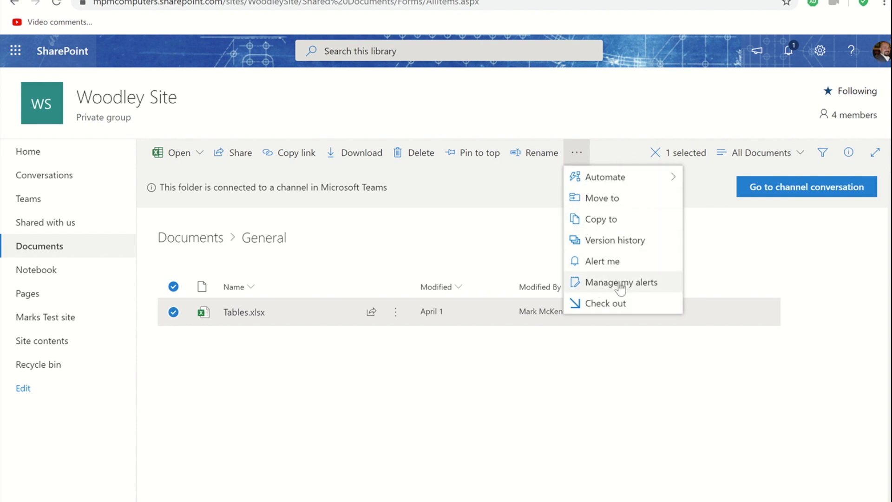
{"action": "left_click", "coordinate": [621, 282]}
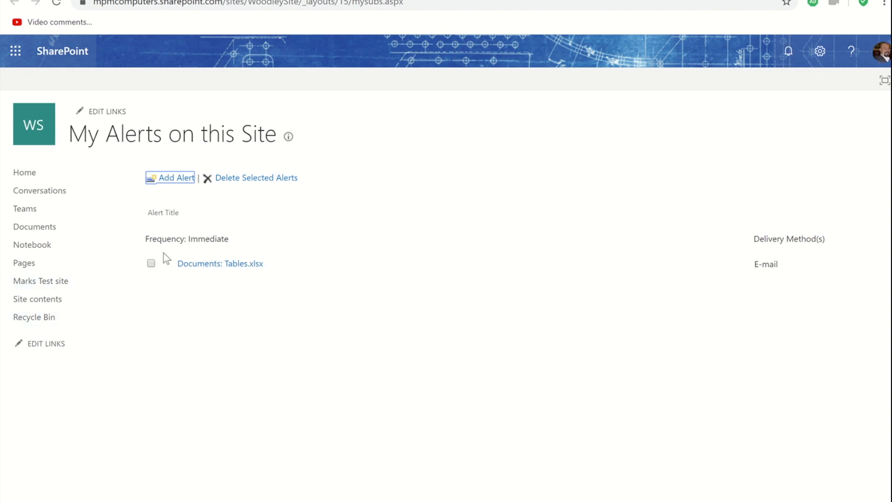
{"action": "mouse_move", "coordinate": [159, 250]}
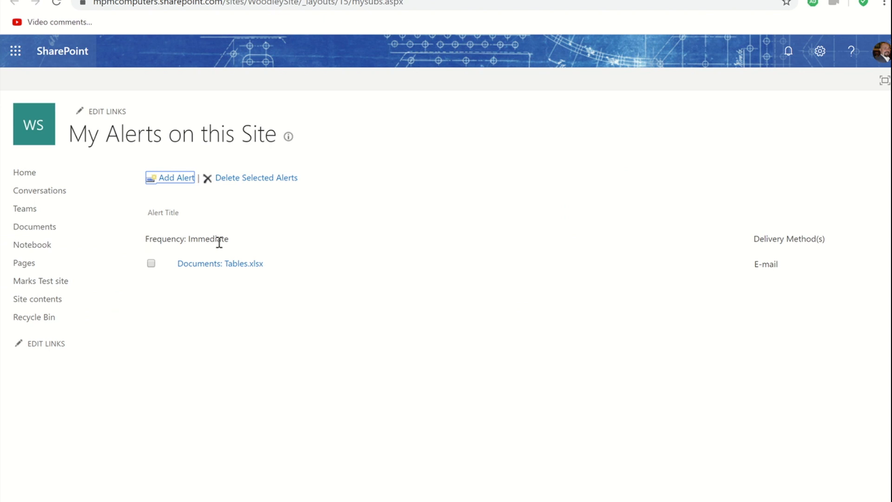
{"action": "mouse_move", "coordinate": [173, 323]}
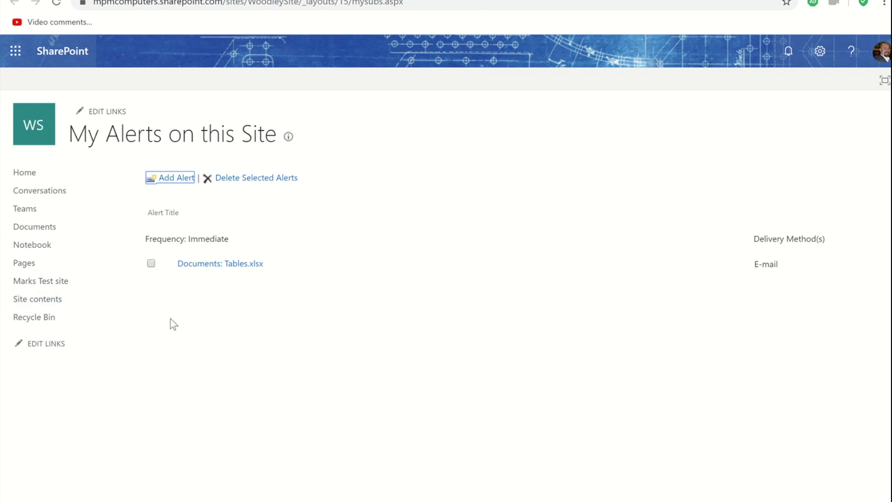
{"action": "mouse_move", "coordinate": [240, 452]}
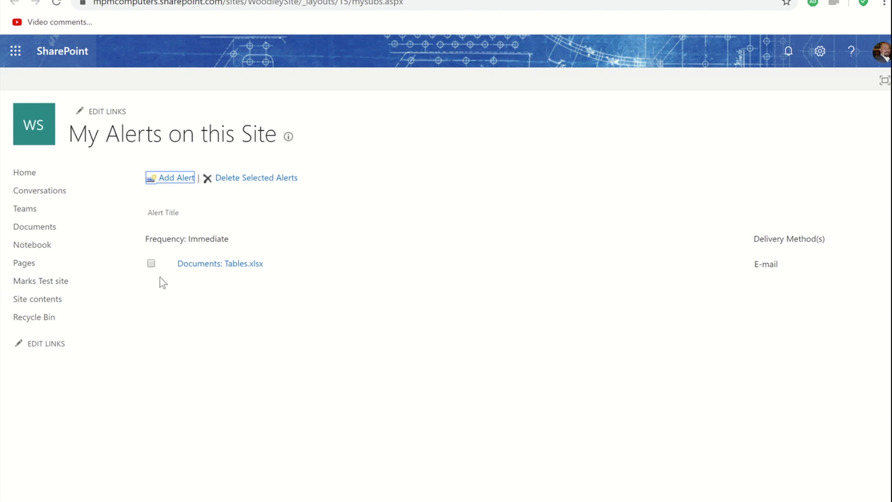
{"action": "mouse_move", "coordinate": [220, 263]}
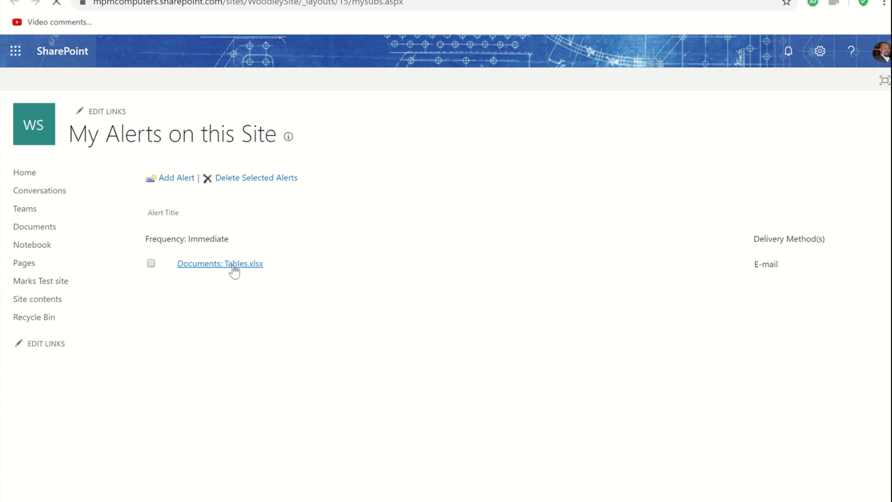
{"action": "left_click", "coordinate": [220, 263]}
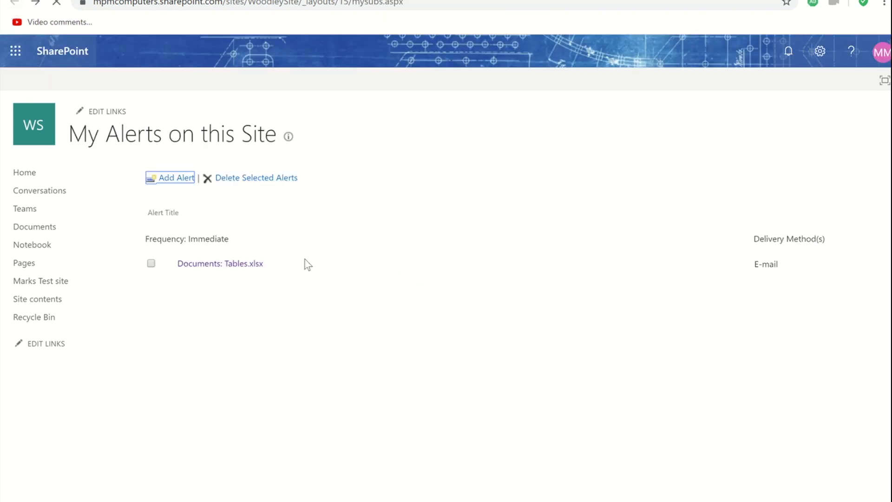
{"action": "mouse_move", "coordinate": [152, 263]}
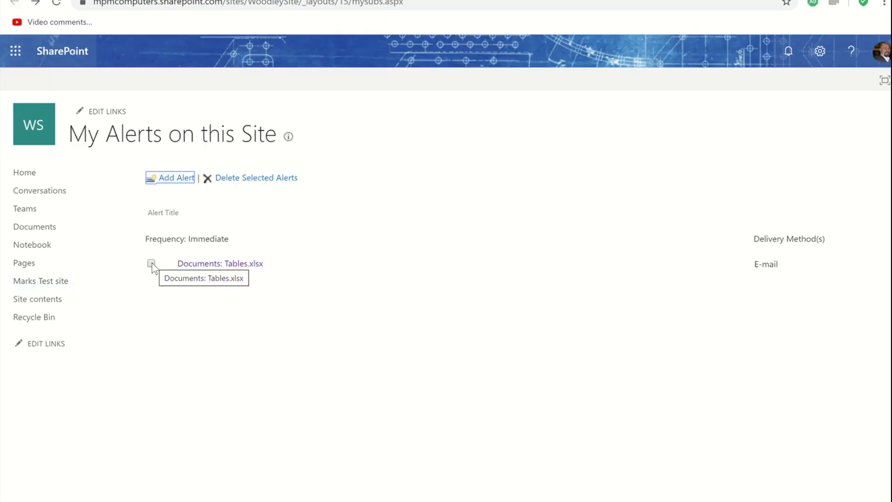
Tick the Documents: Tables.xlsx alert in the My Alerts list
{"action": "left_click", "coordinate": [150, 264]}
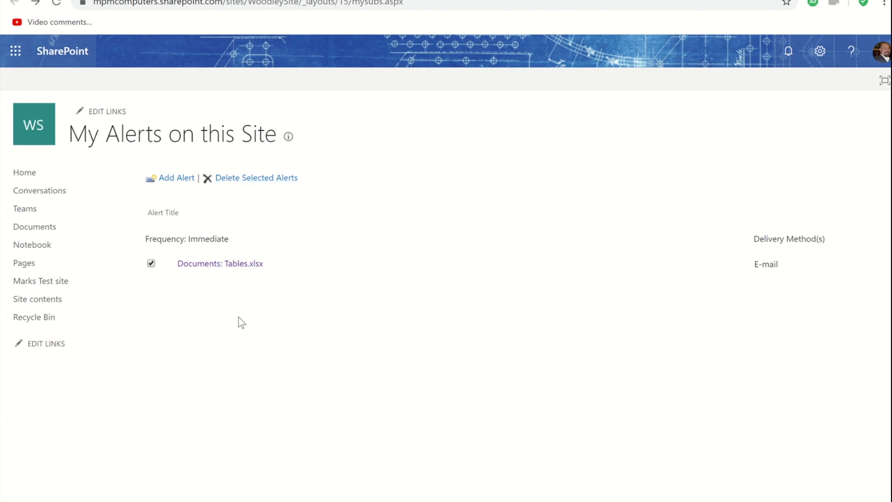
{"action": "mouse_move", "coordinate": [24, 172]}
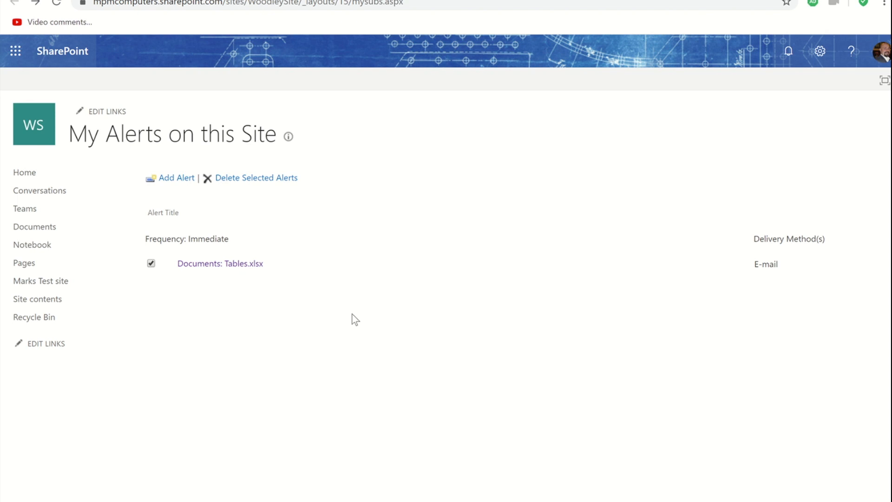
{"action": "mouse_move", "coordinate": [459, 194]}
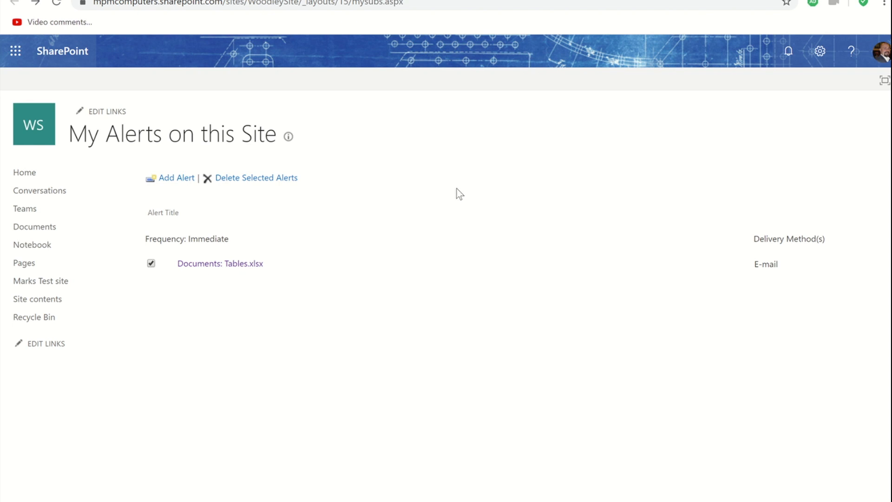